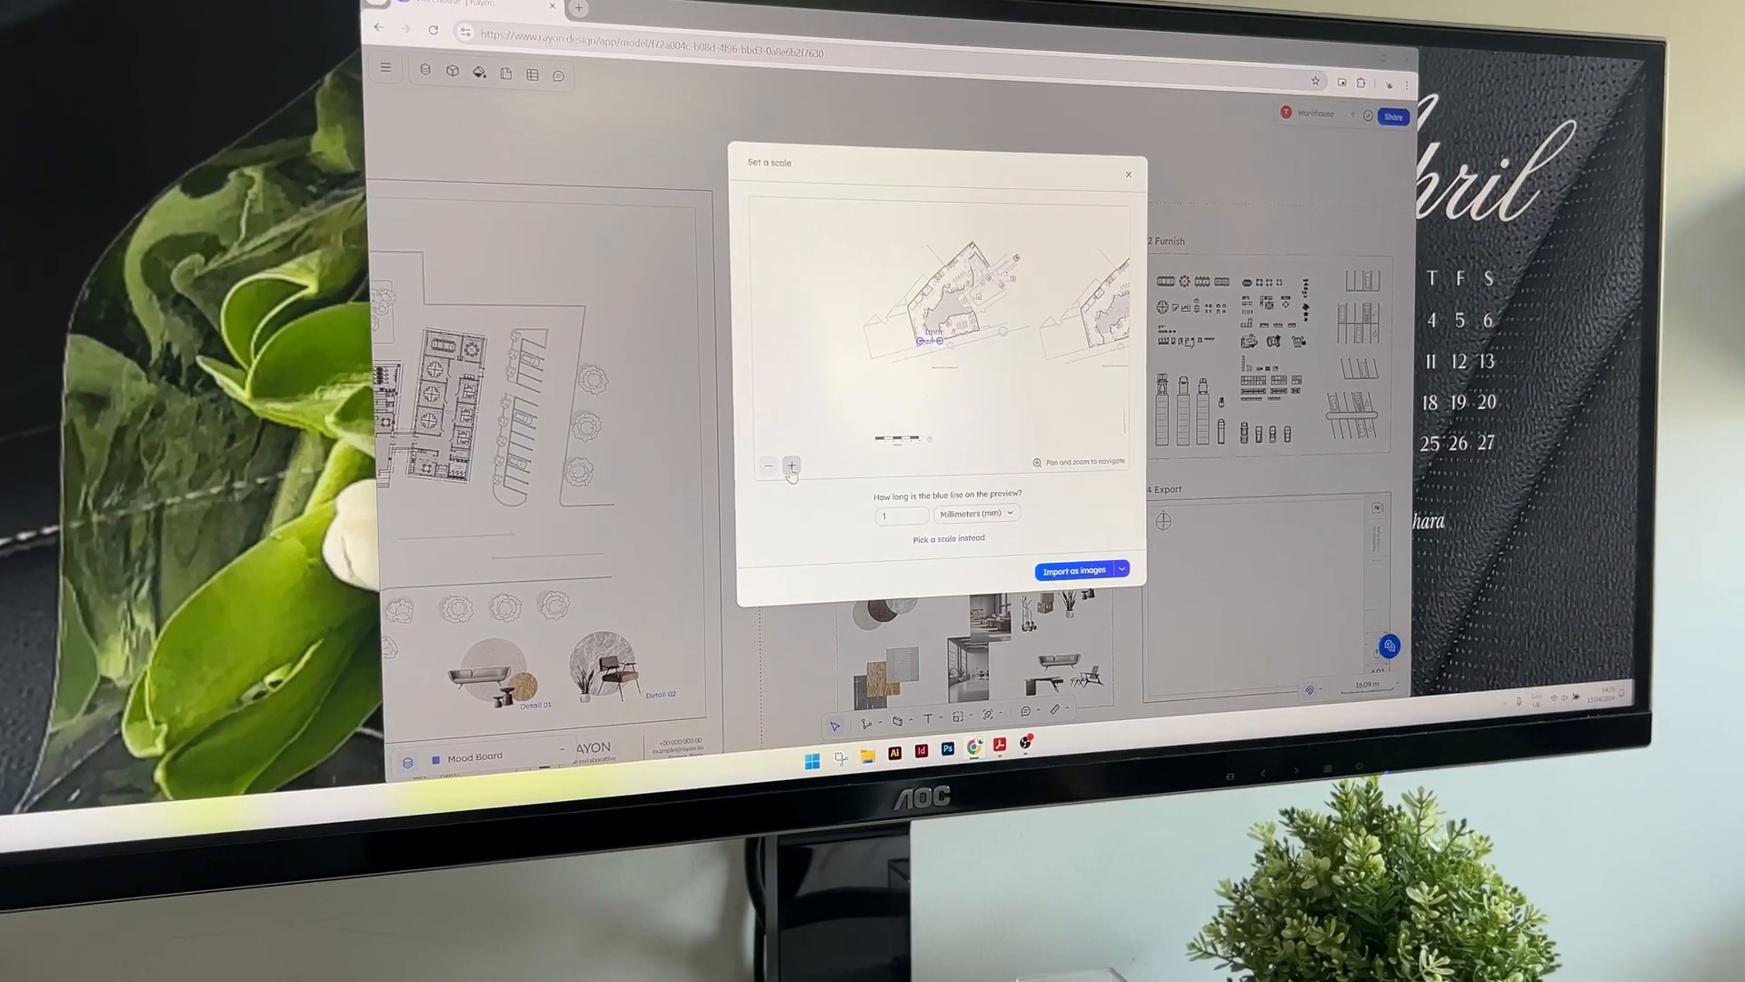
Step: Zoom the Set a scale preview onto the scale bar with the blue line over it
click(790, 465)
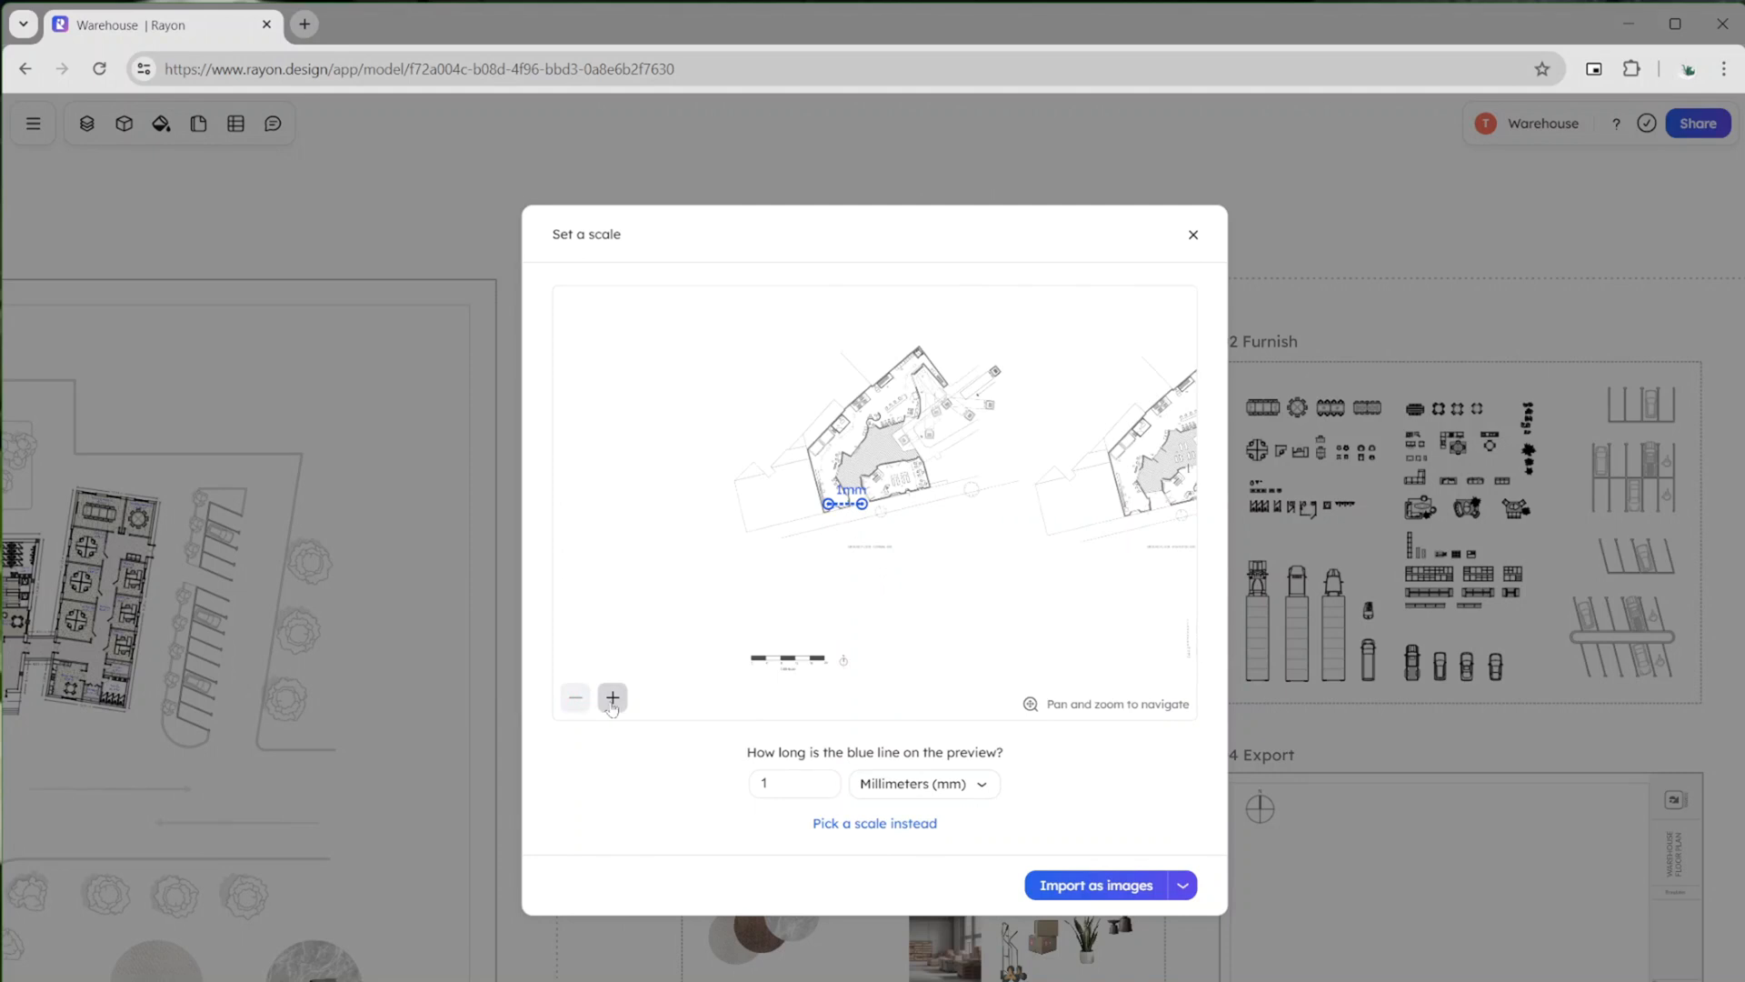
click(611, 698)
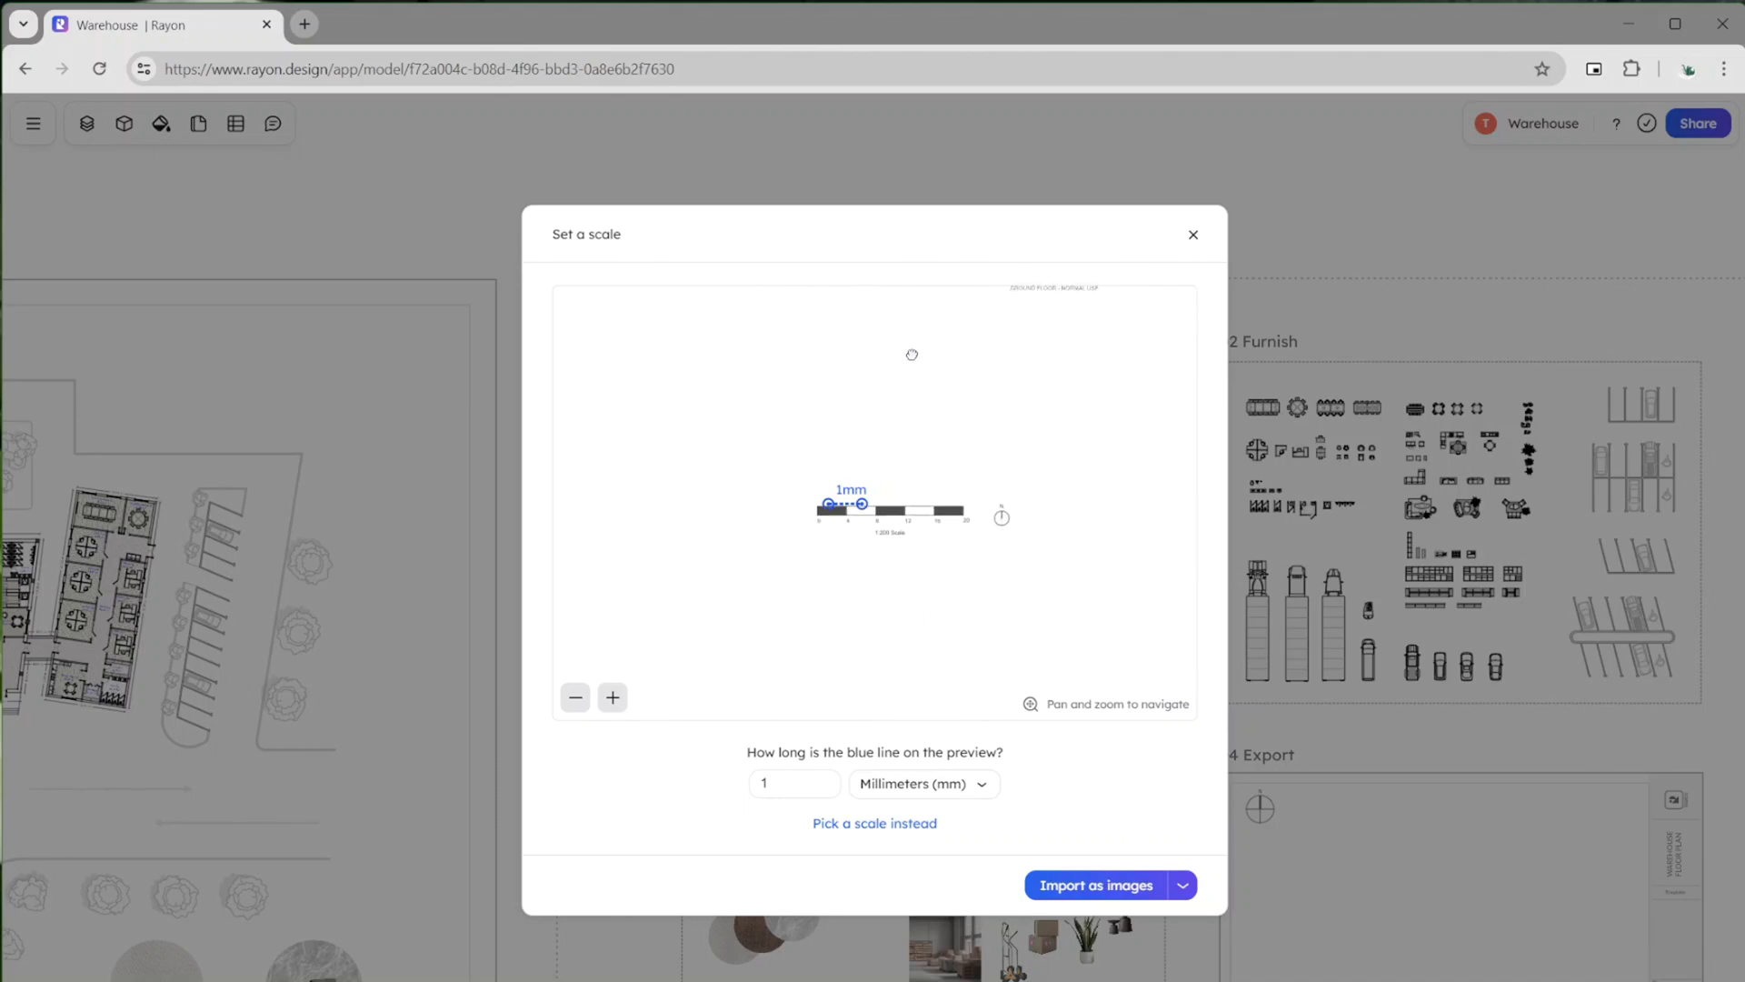
click(1095, 885)
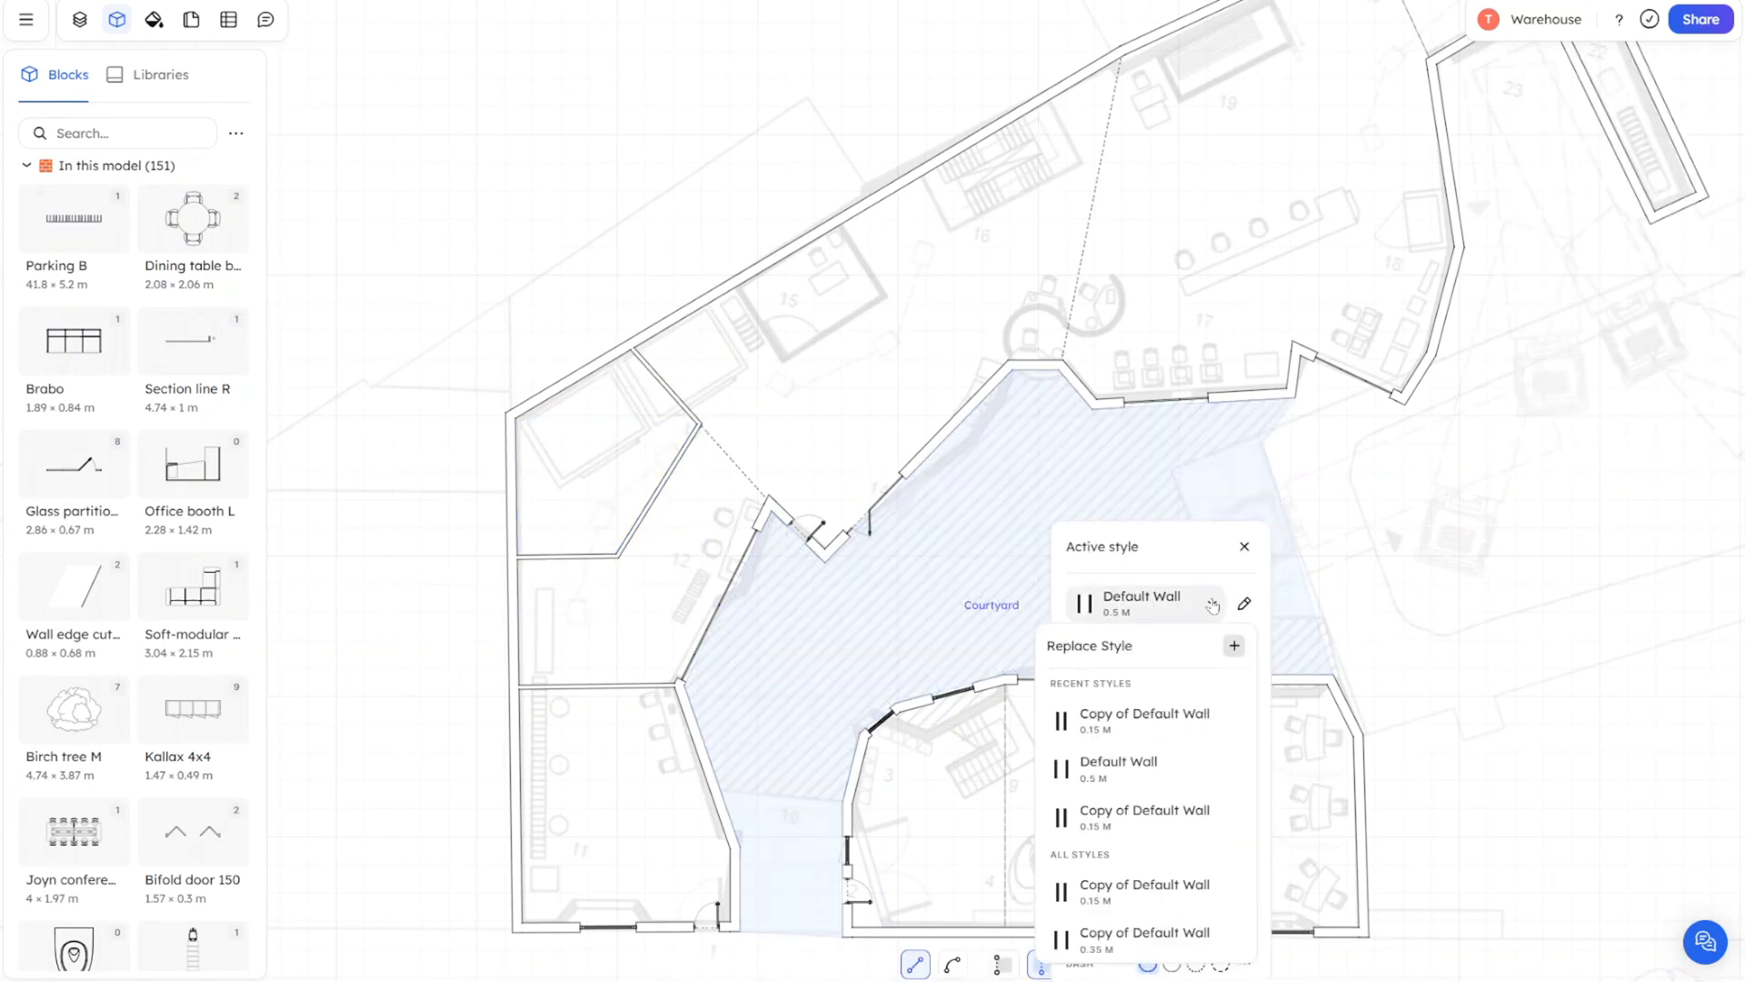
Step: Search the Blocks panel for 'glass'
text(glass)
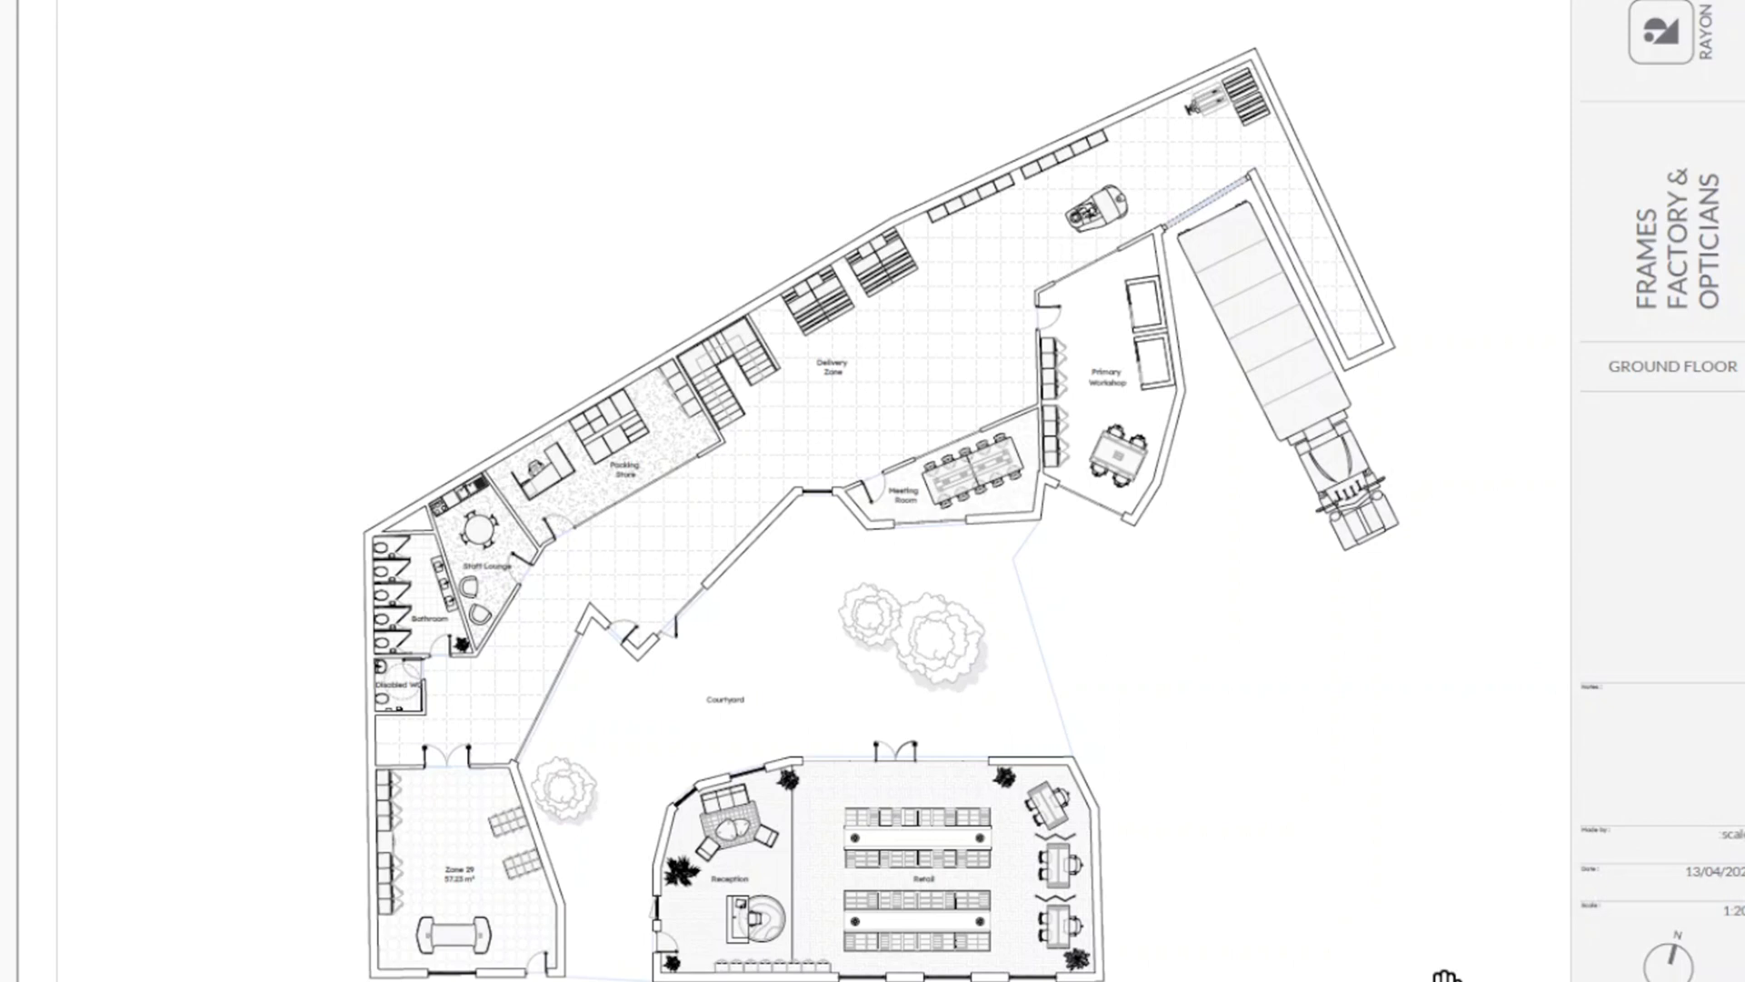
mouse_move(1311, 598)
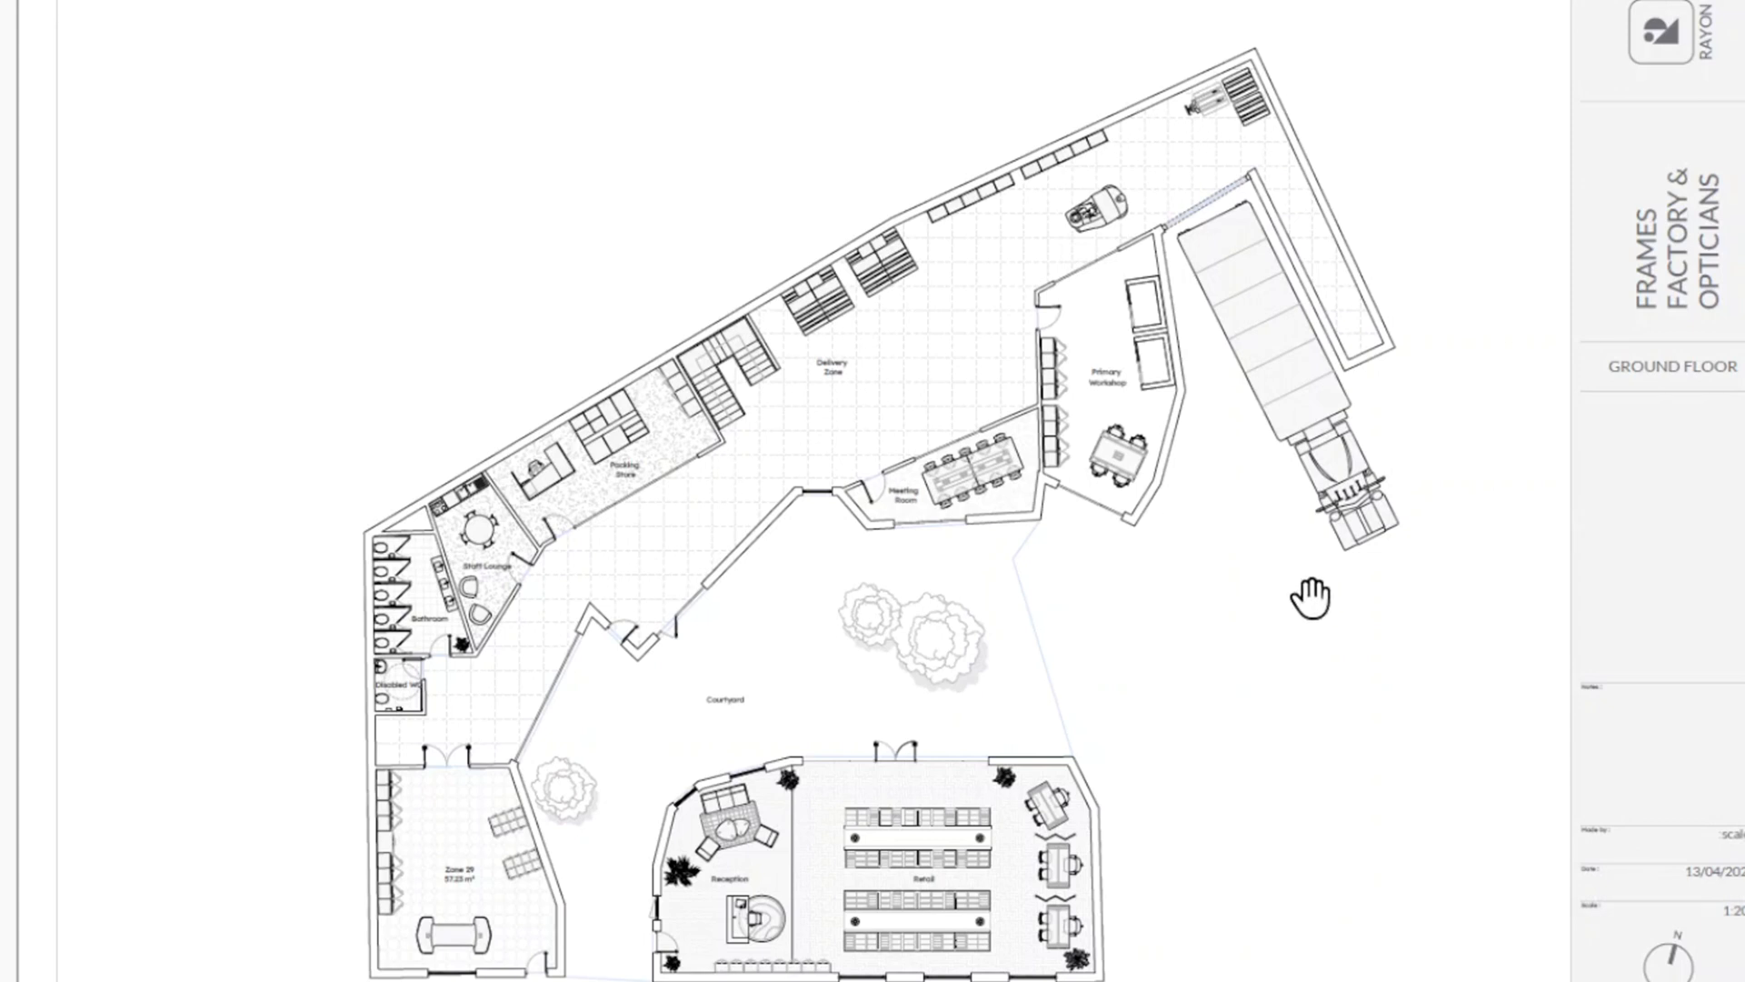